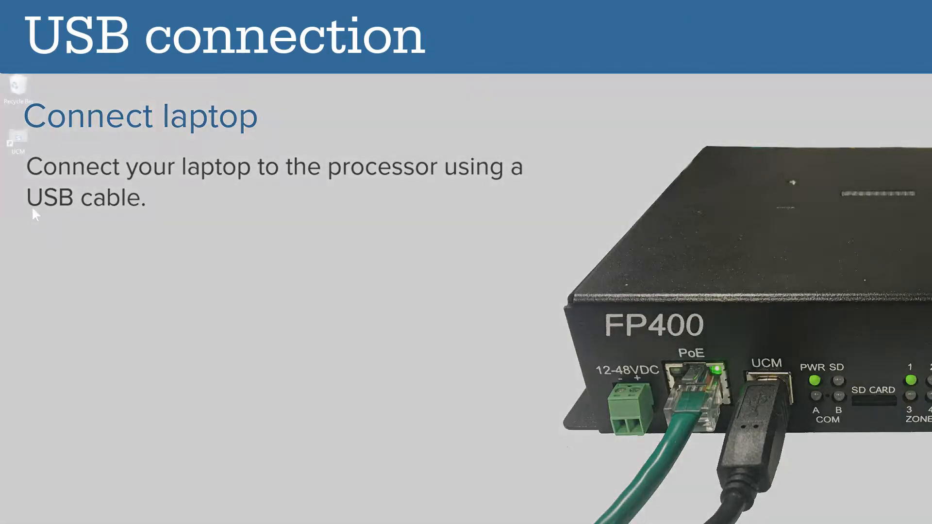
Step: Launch UCM from the desktop to reach the FP400 connection settings
double_click(17, 140)
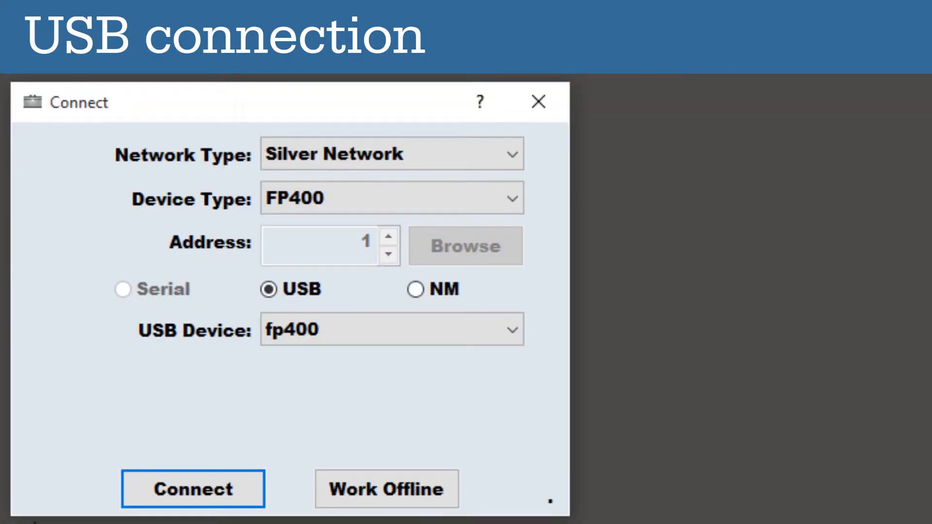
Step: Connect to the FP400 over USB and review its zone status and configuration
click(193, 489)
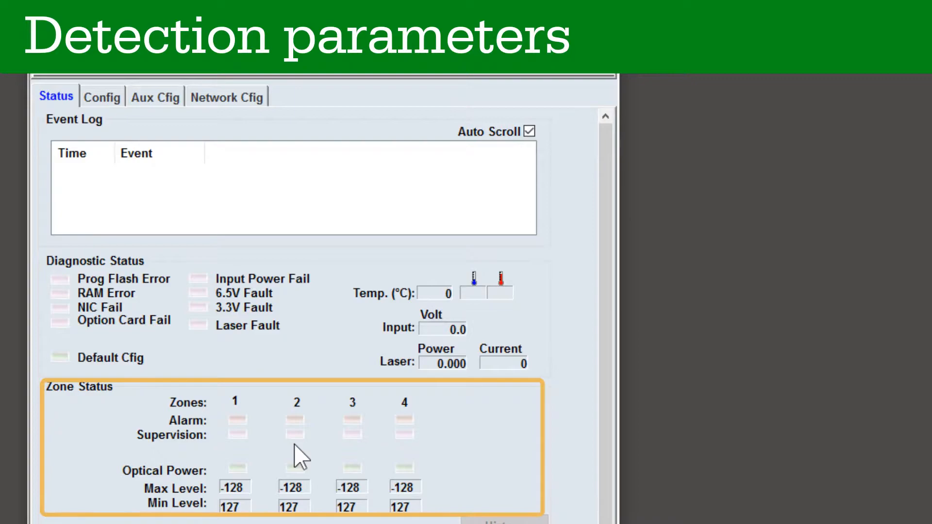
scroll(down, 3)
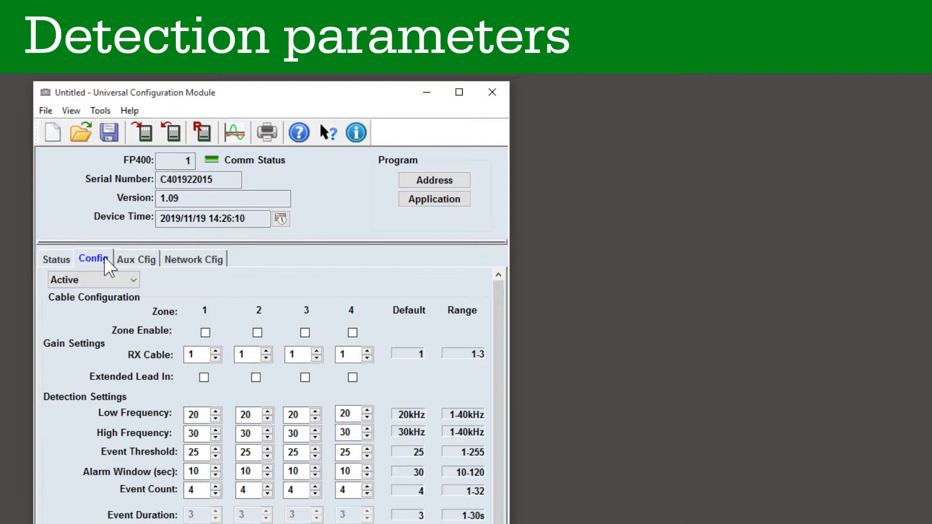
Step: Enable detection on zone 1 and start downloading the configuration to the processor
click(205, 332)
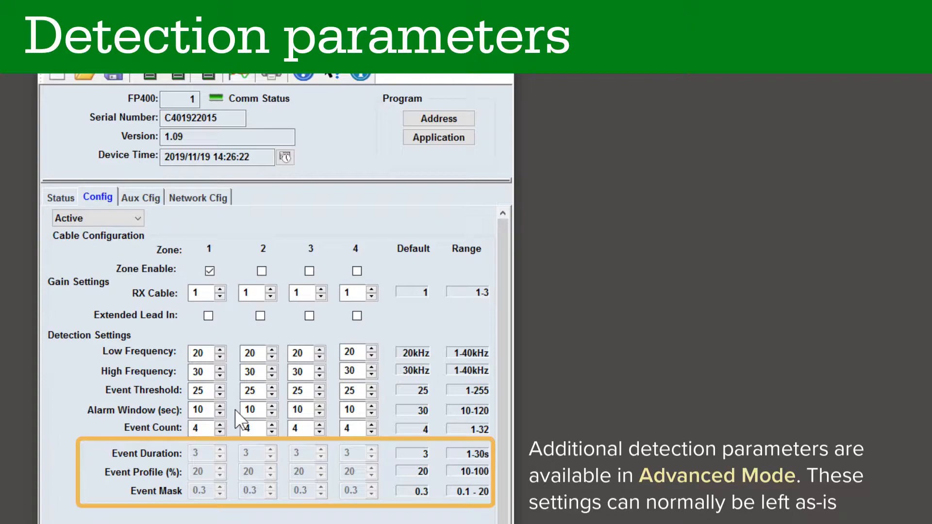
click(126, 134)
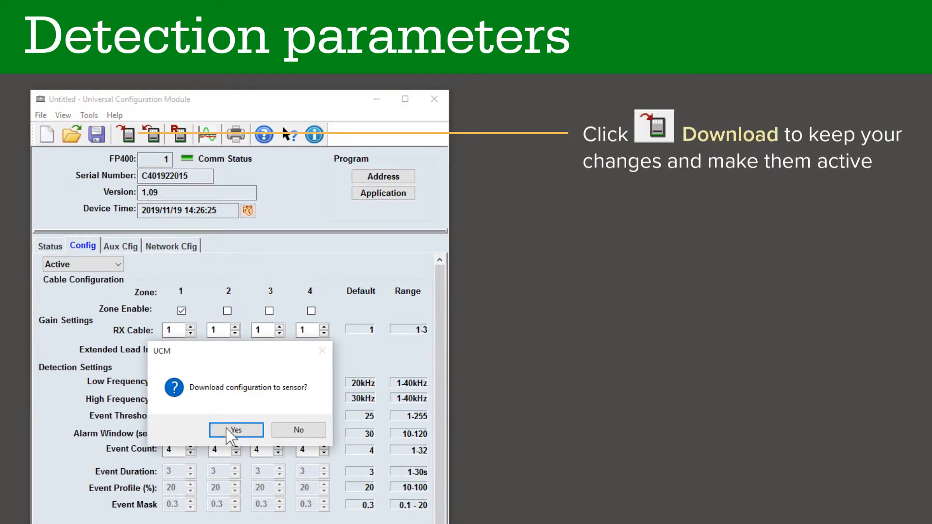
Step: Confirm the download and bring up the live FP400 Response Plot for the four zones
click(235, 430)
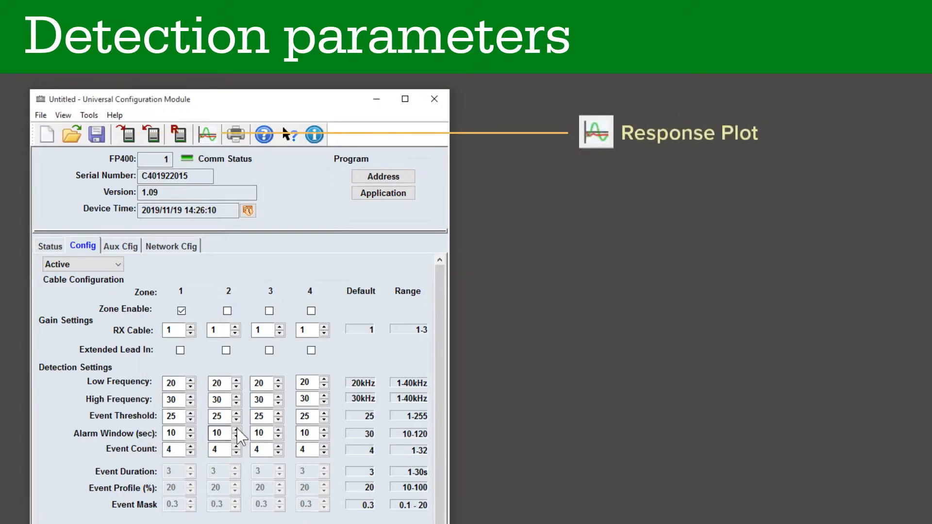
click(207, 133)
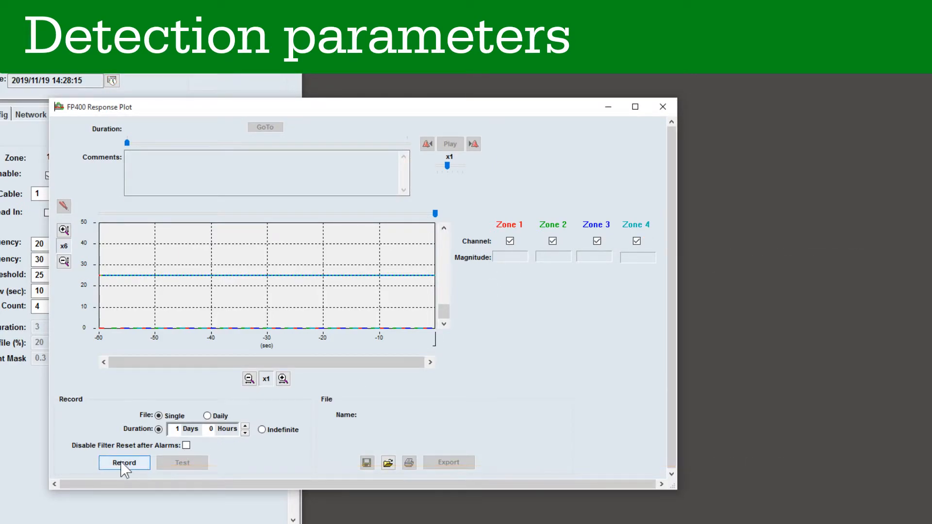
Step: Start recording the zone response to FP400_1 20191119_1429.plt
click(124, 462)
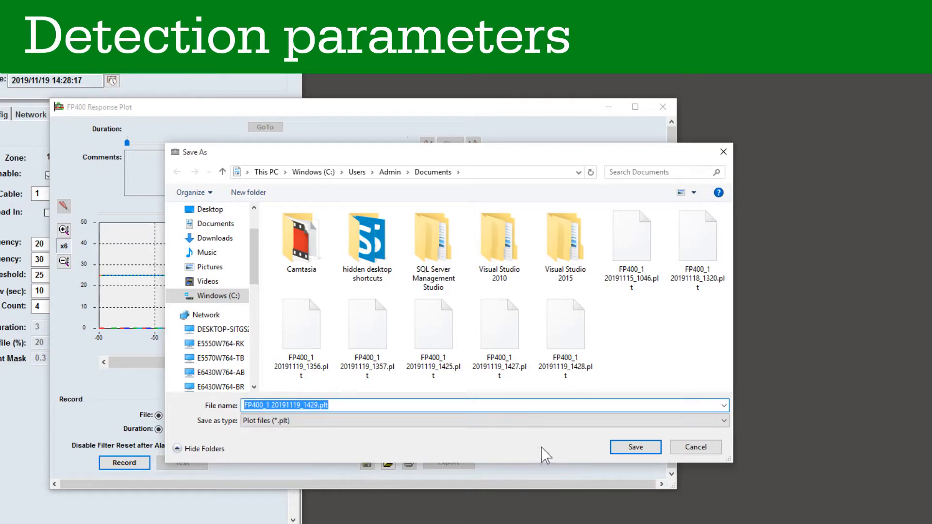
click(634, 447)
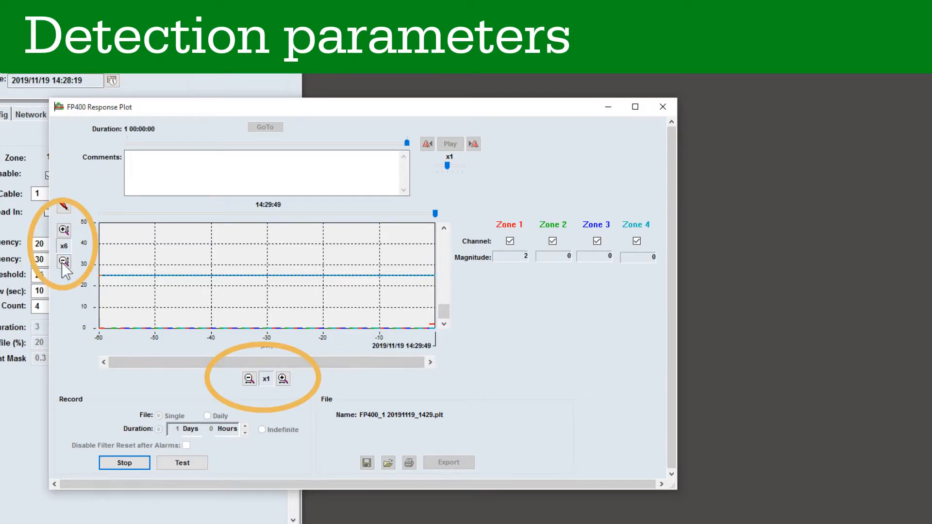
Step: Rescale the plot to show zone 1 test spikes, then stop the recording
click(62, 262)
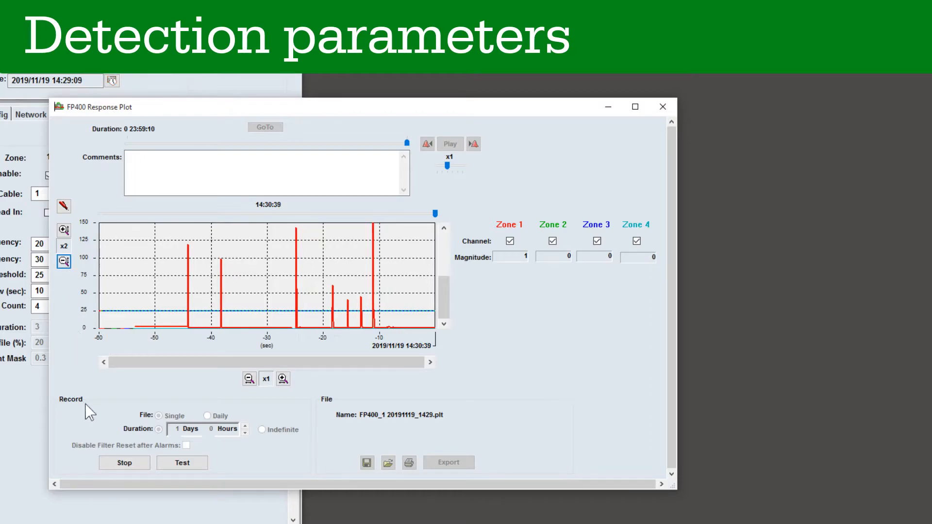
click(125, 462)
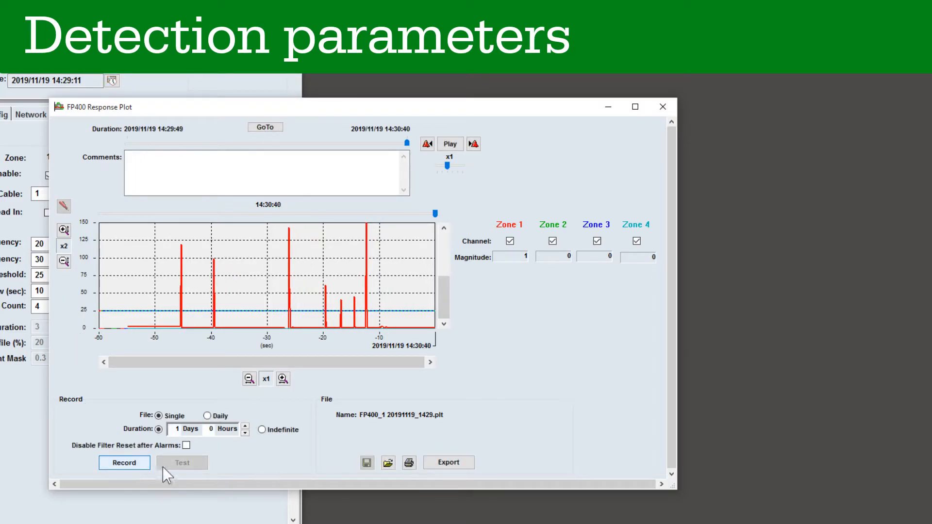
click(662, 107)
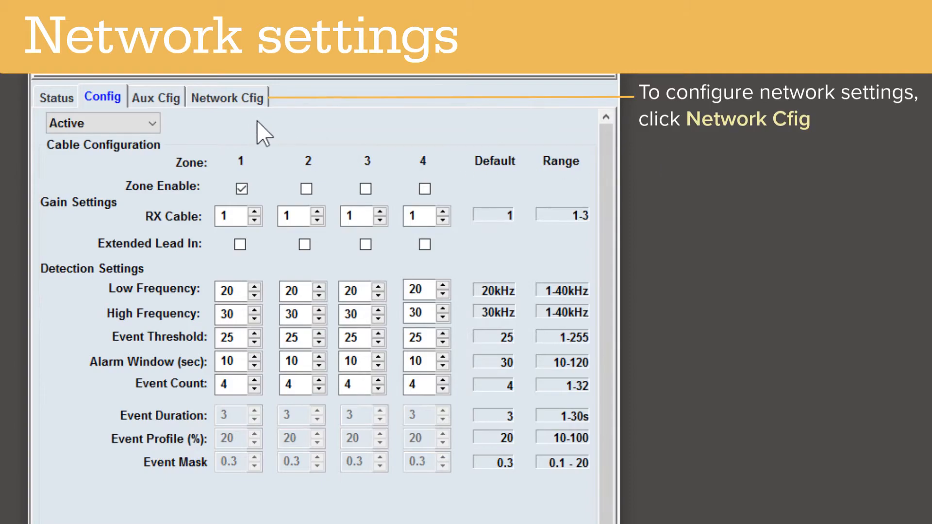
Step: Review the Network Cfig settings, keeping Silver (Star) as the protocol
click(227, 97)
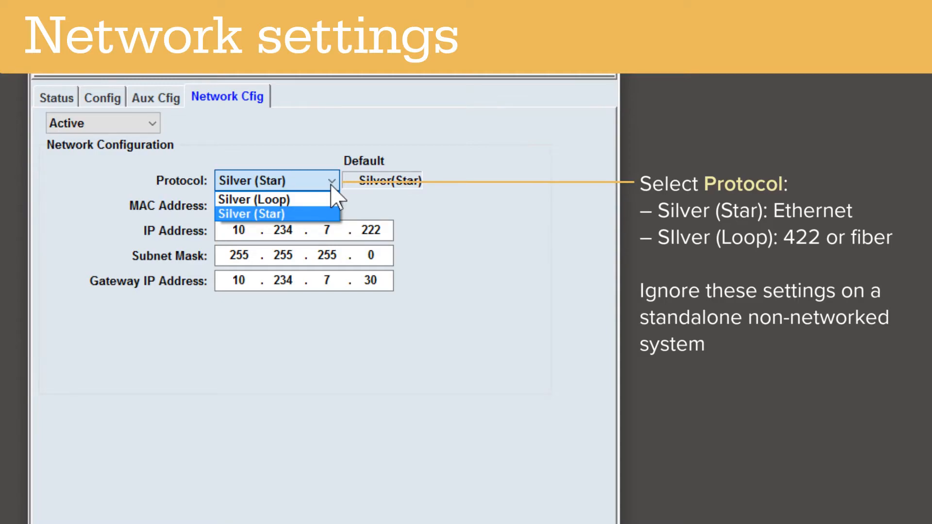
click(155, 98)
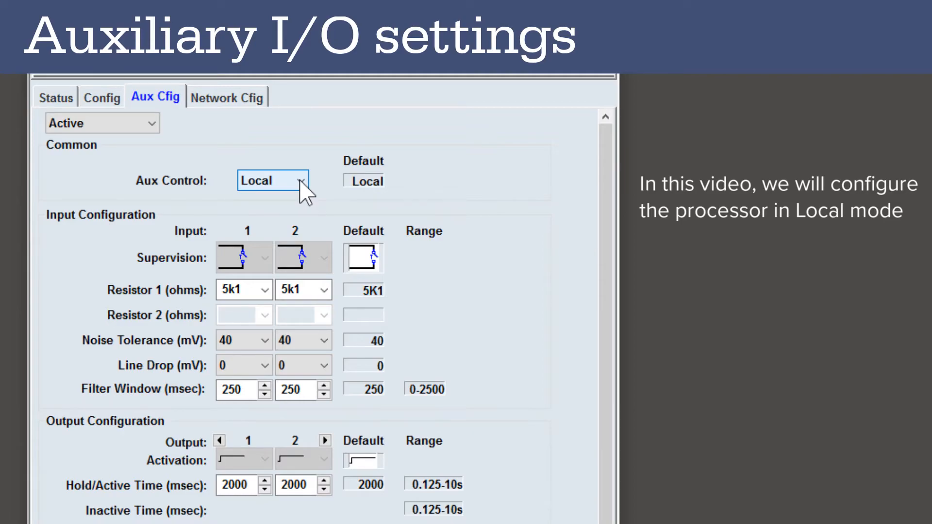
mouse_move(544, 256)
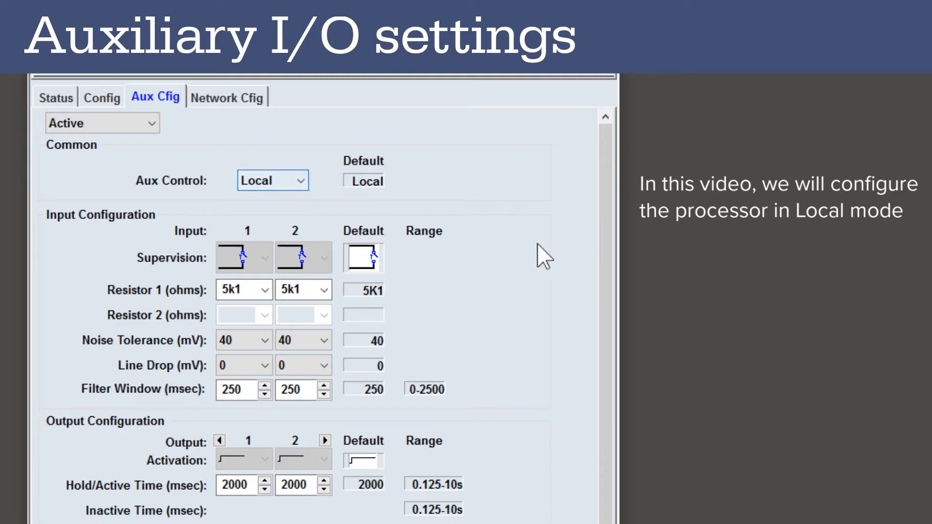
Step: Scroll the Aux Cfg page down to the Local Aux Control Activation conditions
scroll(down, 3)
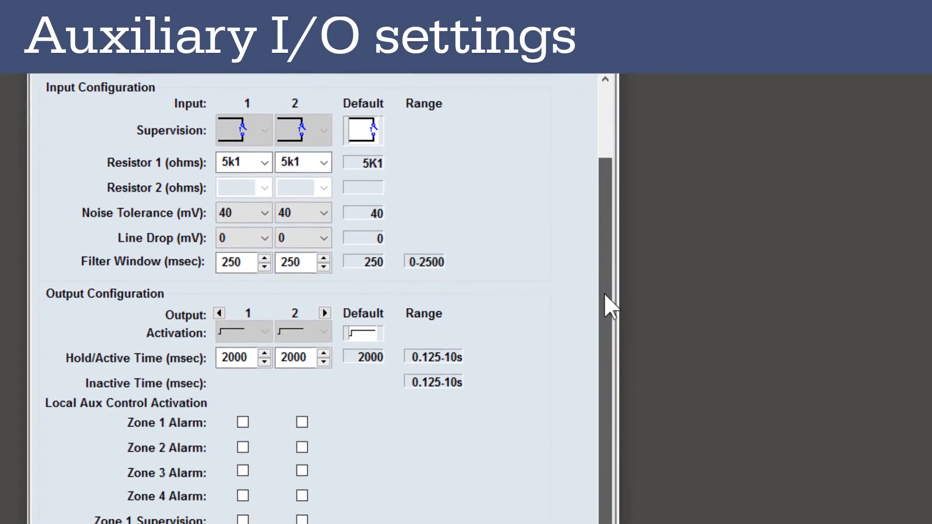
scroll(down, 3)
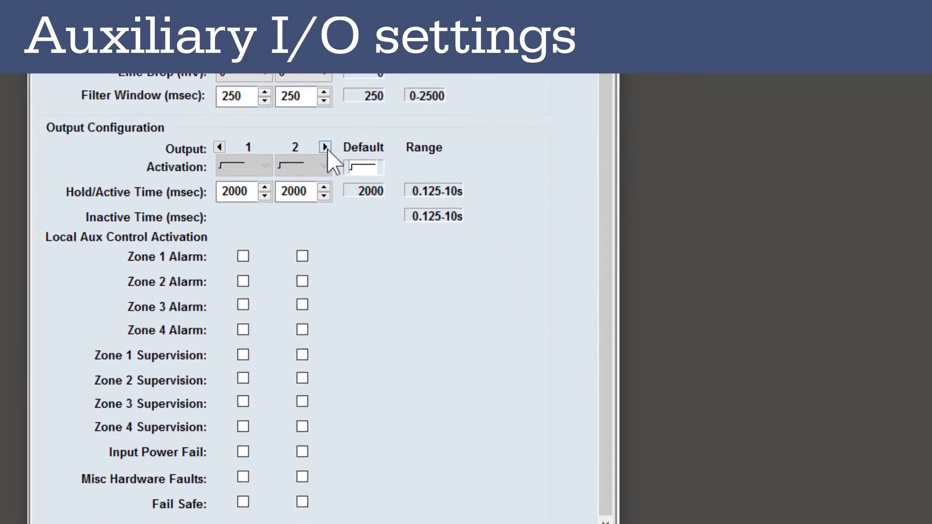
click(325, 147)
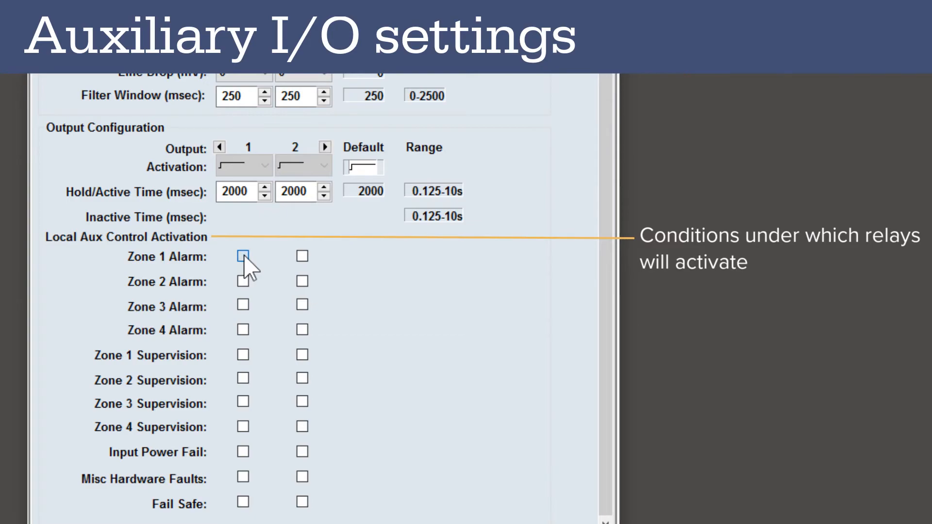
Step: Tick output 1 for Zone 1 Alarm, Zone 1 Supervision, Input Power Fail, Misc Hardware Faults and Fail Safe
click(242, 256)
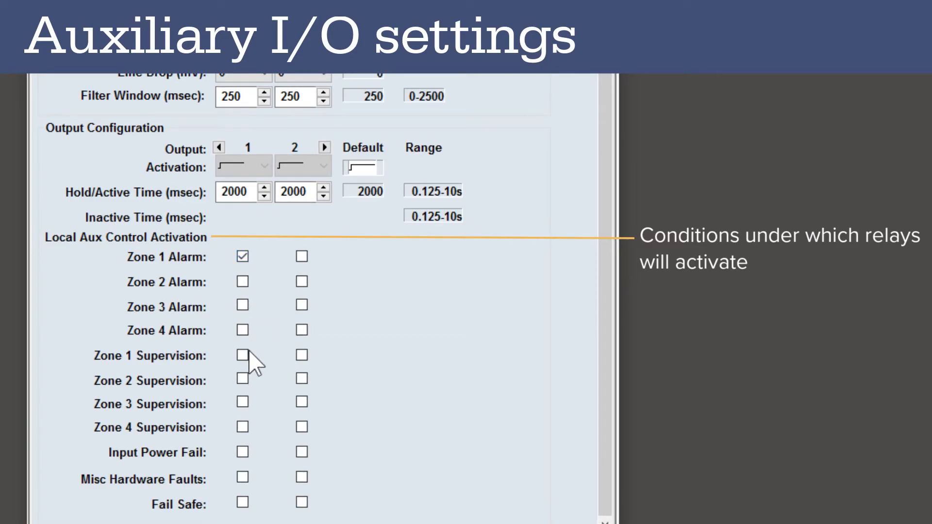
click(242, 355)
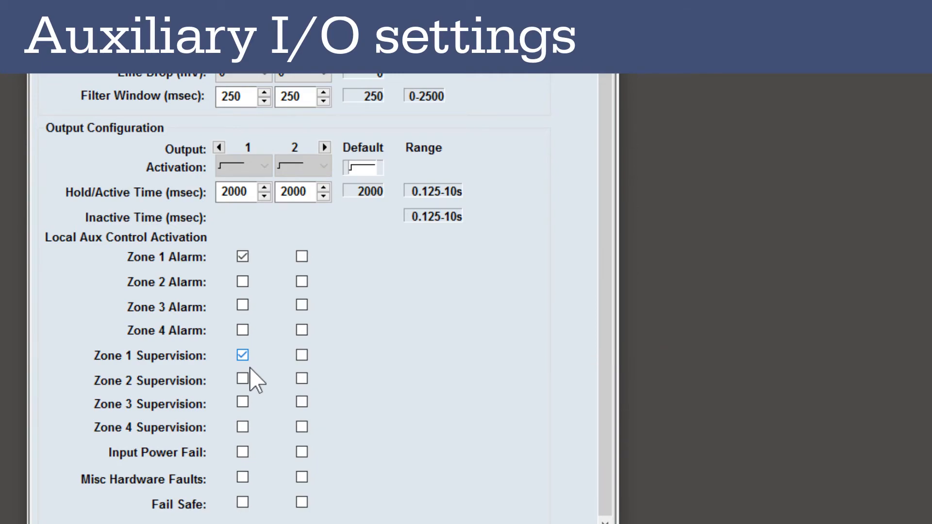
click(242, 451)
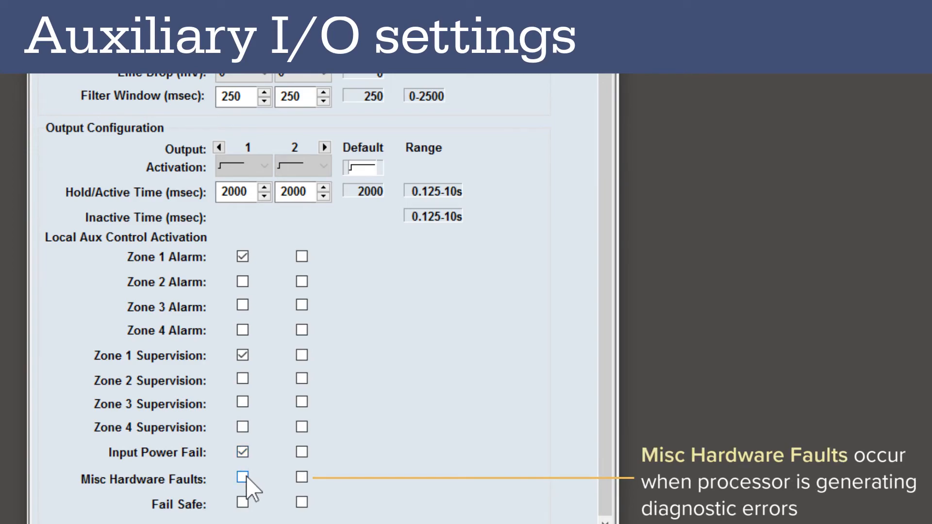
click(241, 477)
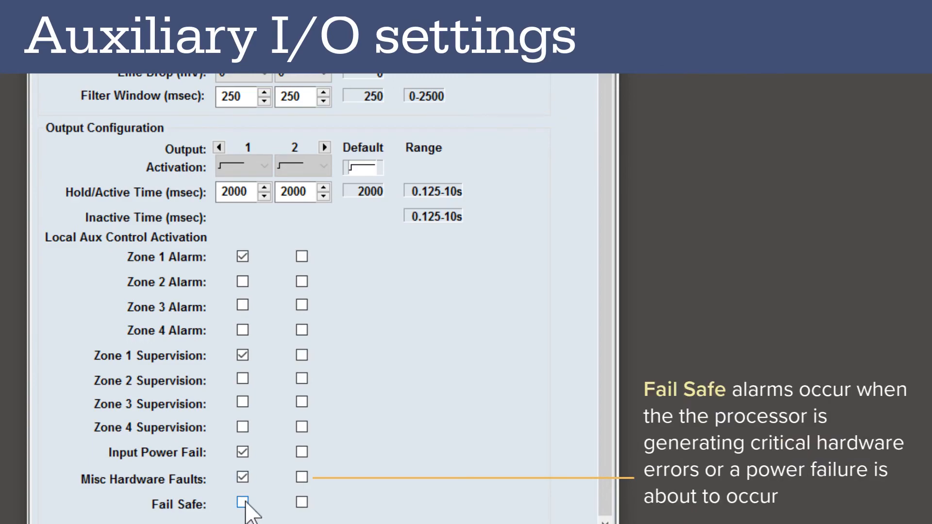
click(241, 504)
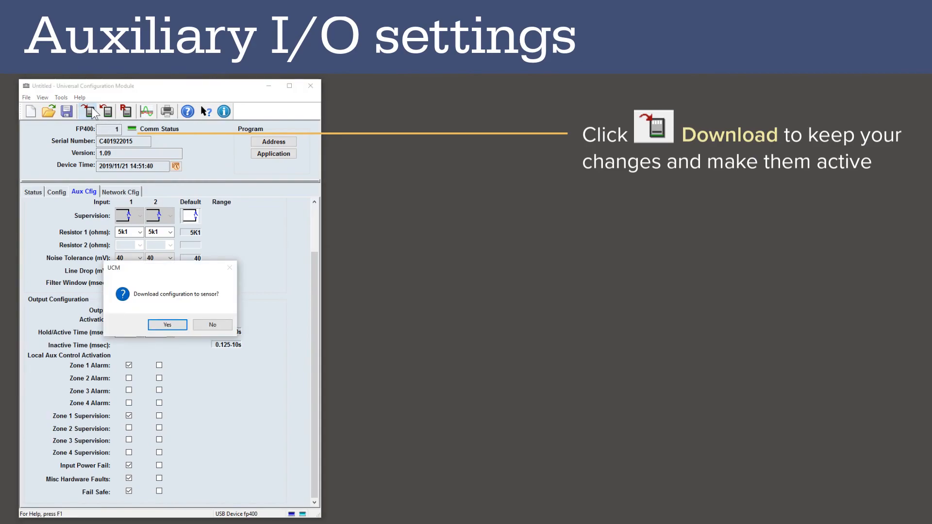
Step: Confirm sending the relay settings, then begin saving the configuration as a .ucm backup
click(167, 324)
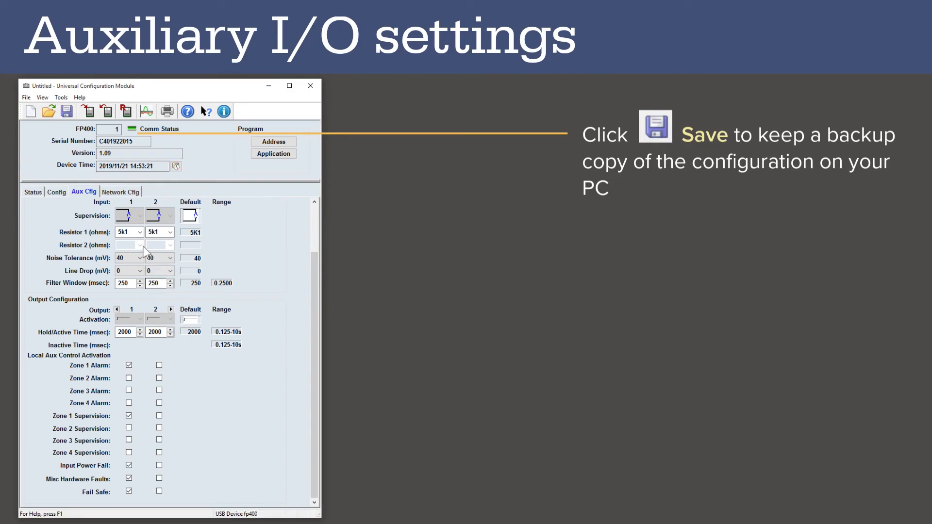
click(66, 110)
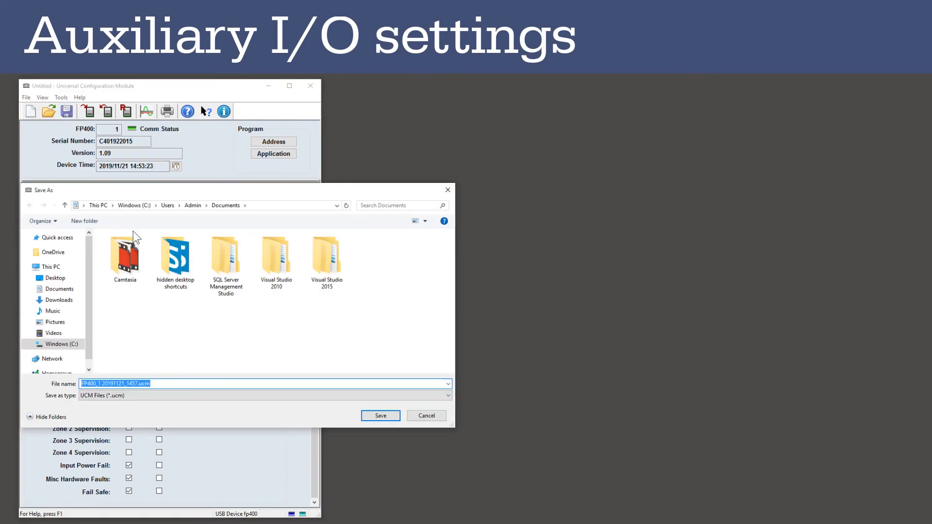